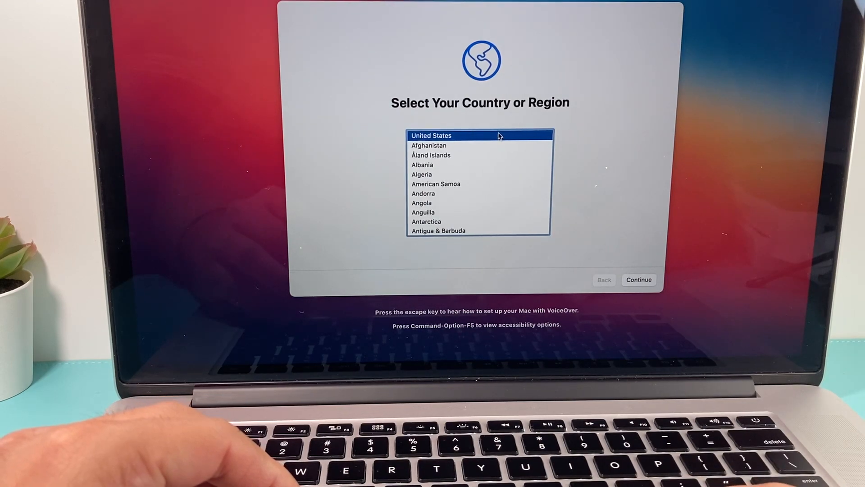
# Step: Set the country to United States and choose the secured Wi-Fi network to join
pyautogui.click(638, 280)
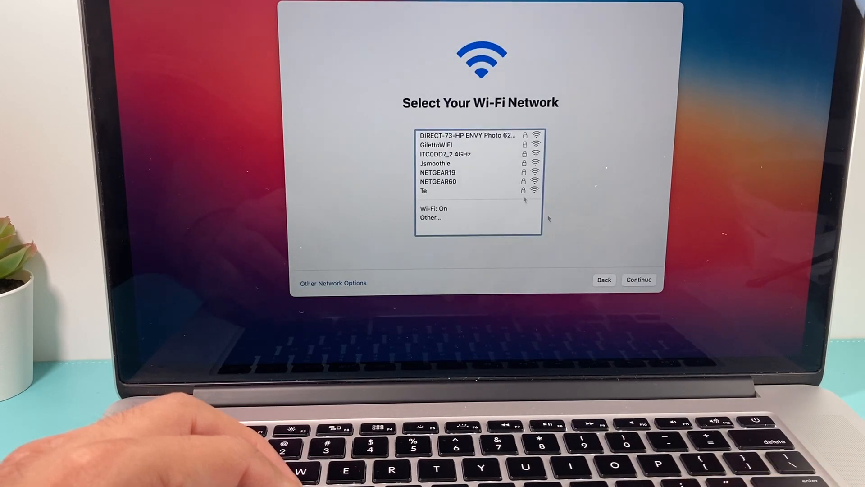
pyautogui.click(458, 164)
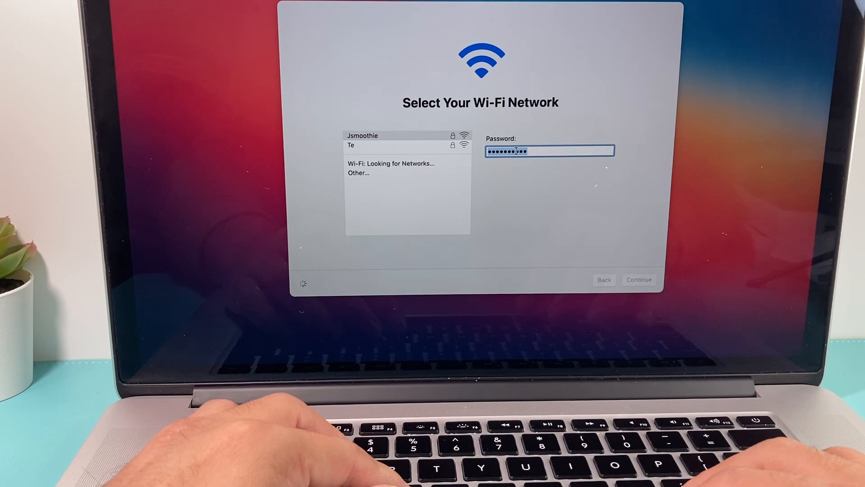
# Step: Join the Wi-Fi, pass Data & Privacy, and skip Migration Assistant and Apple ID sign-in
pyautogui.click(638, 279)
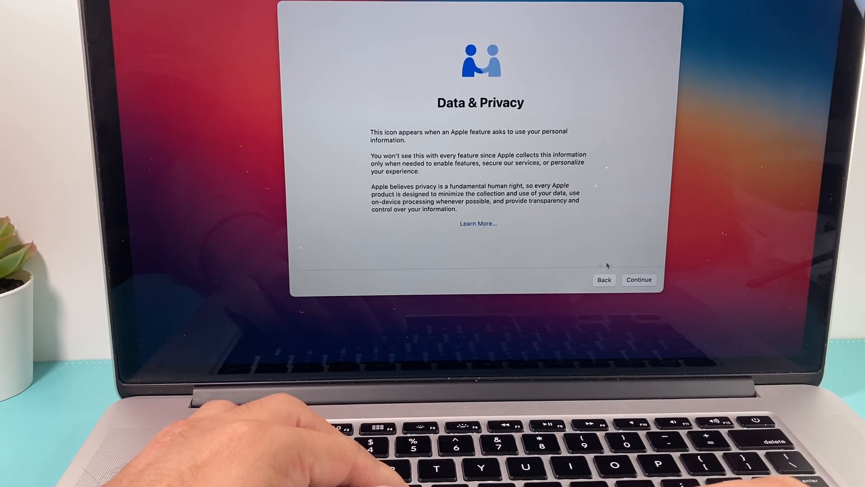
pyautogui.click(638, 280)
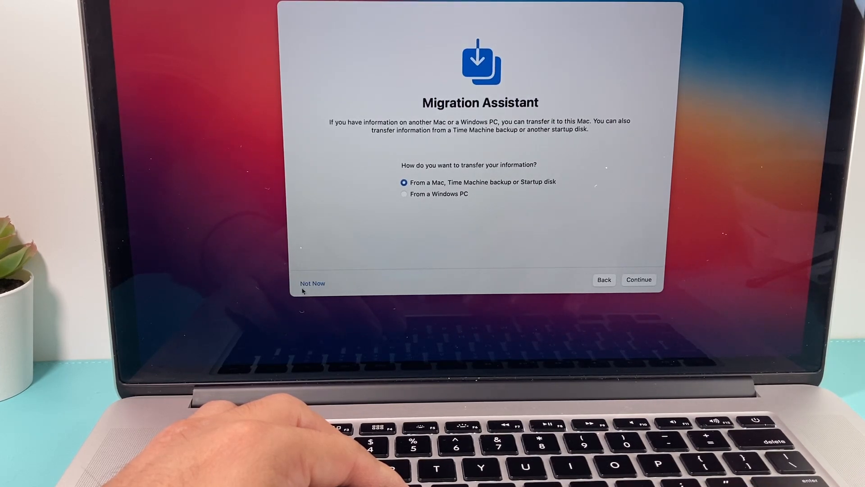
pyautogui.click(312, 283)
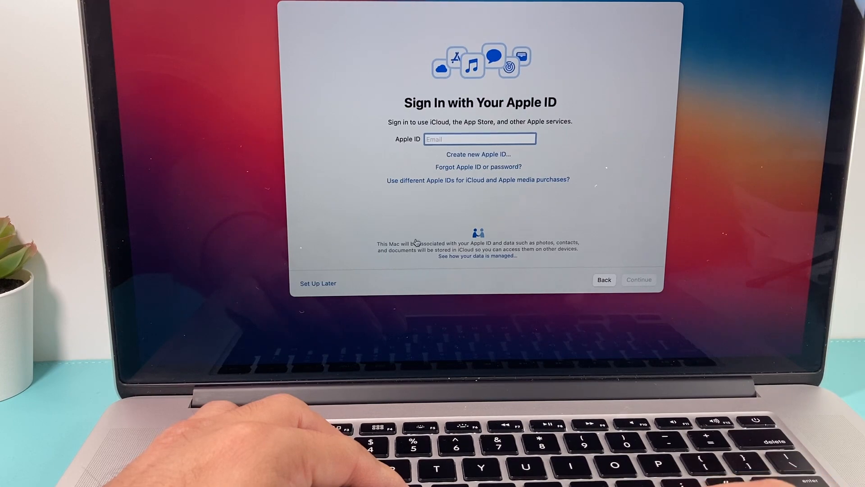
pyautogui.click(317, 283)
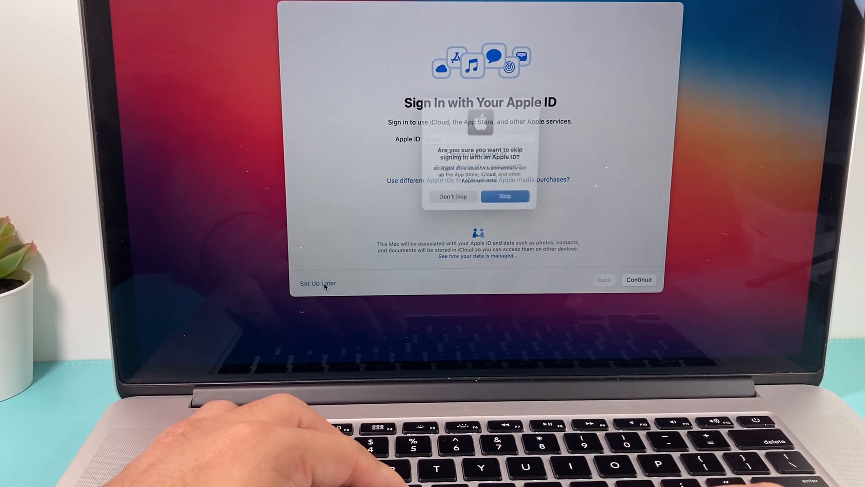
pyautogui.click(504, 196)
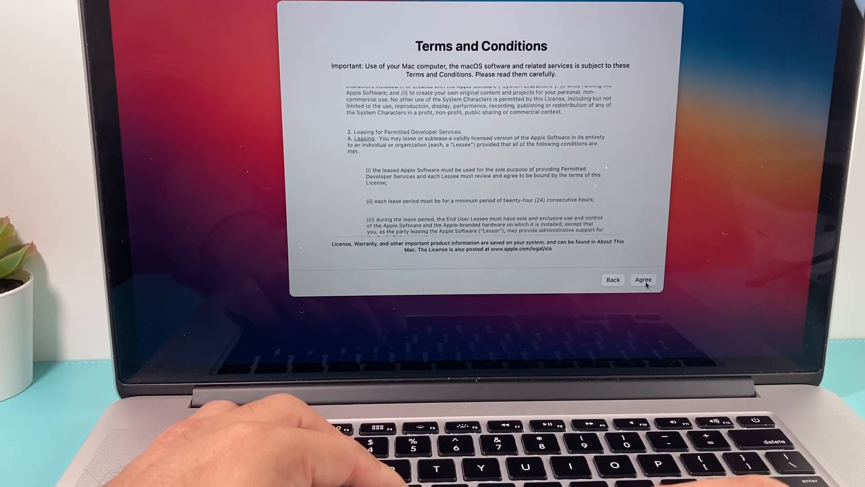
# Step: Accept the terms and create the 'admin' computer account with a password and hint 'pass'
pyautogui.click(643, 279)
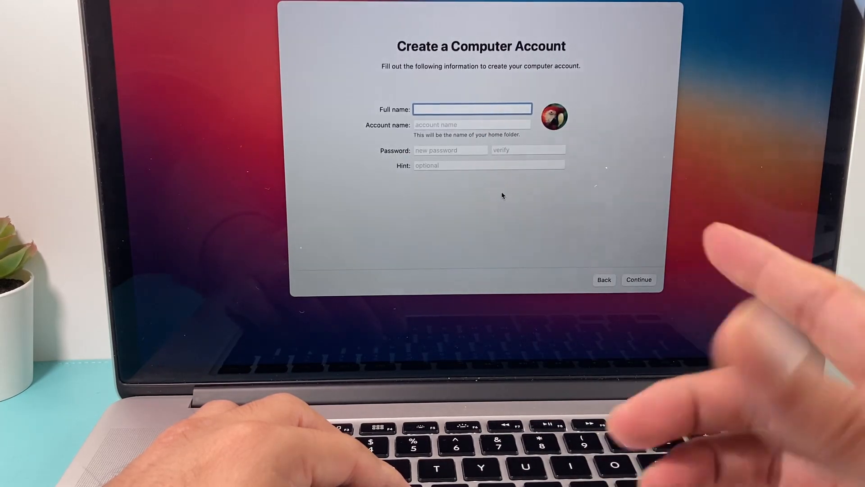
pyautogui.write('admin')
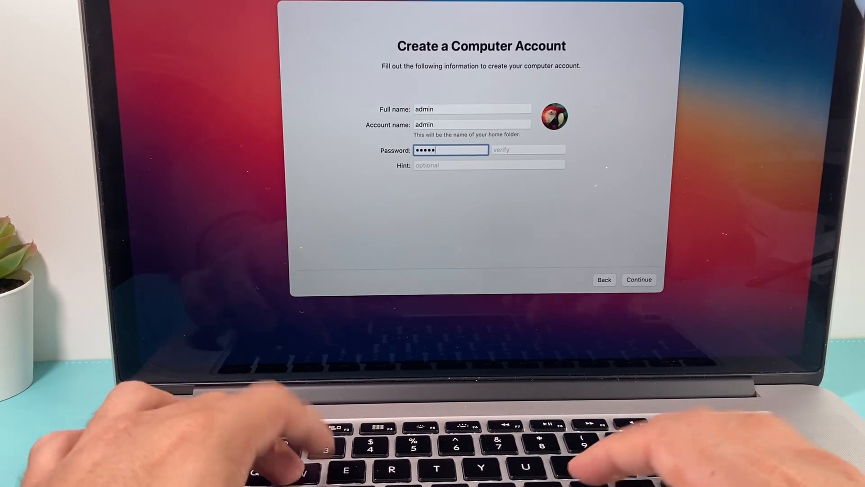
pyautogui.write('•••')
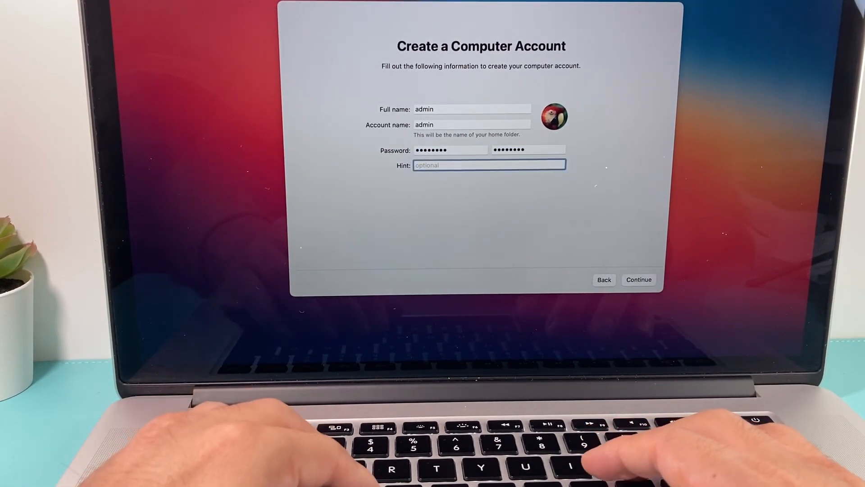
pyautogui.write('pass')
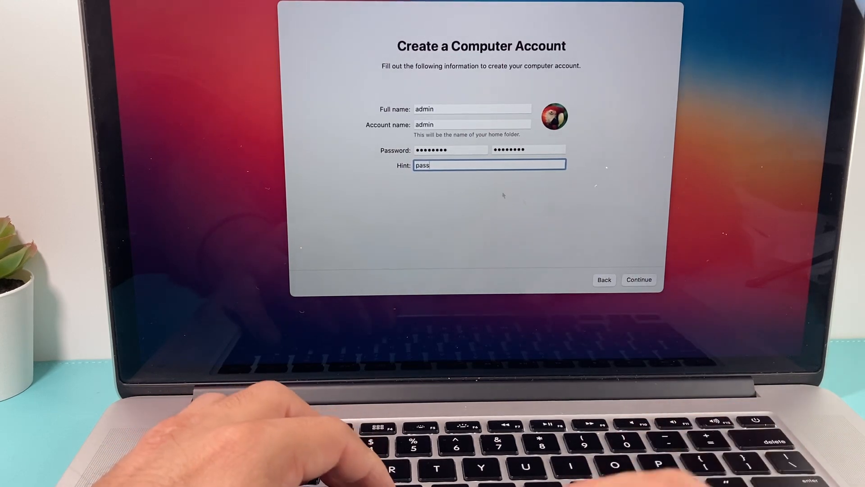
pyautogui.click(639, 280)
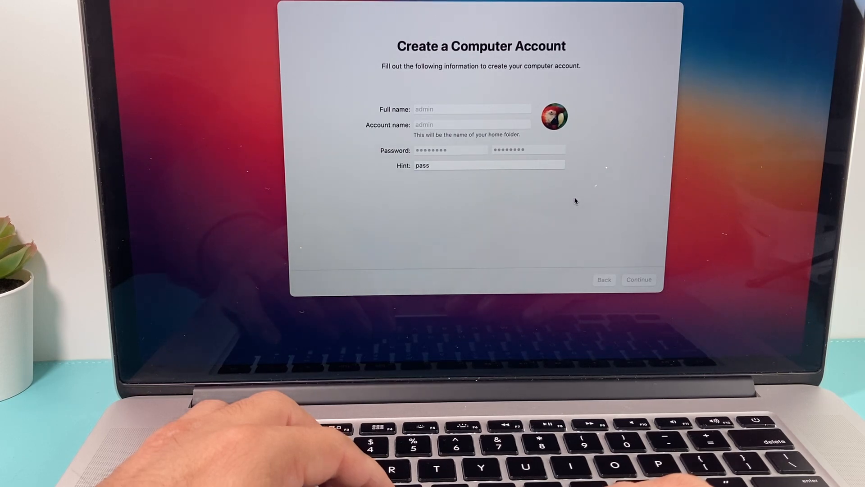
pyautogui.click(639, 279)
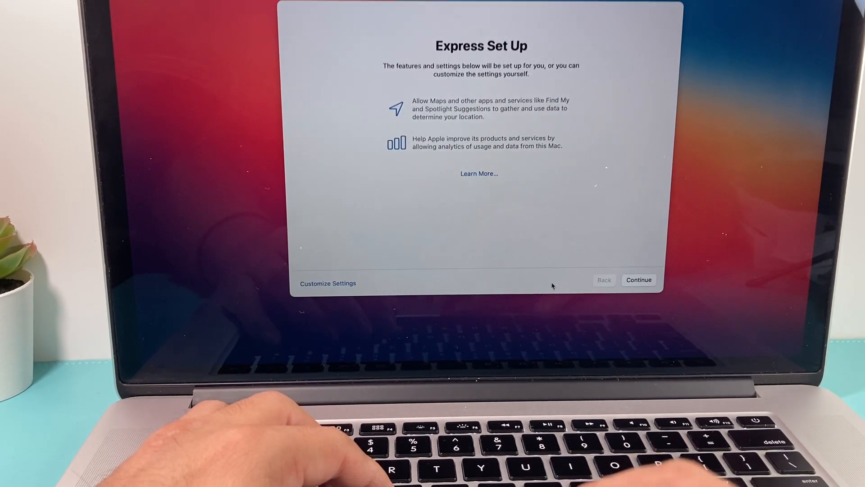
# Step: Accept Express Set Up and pass the Analytics and Screen Time screens
pyautogui.click(639, 279)
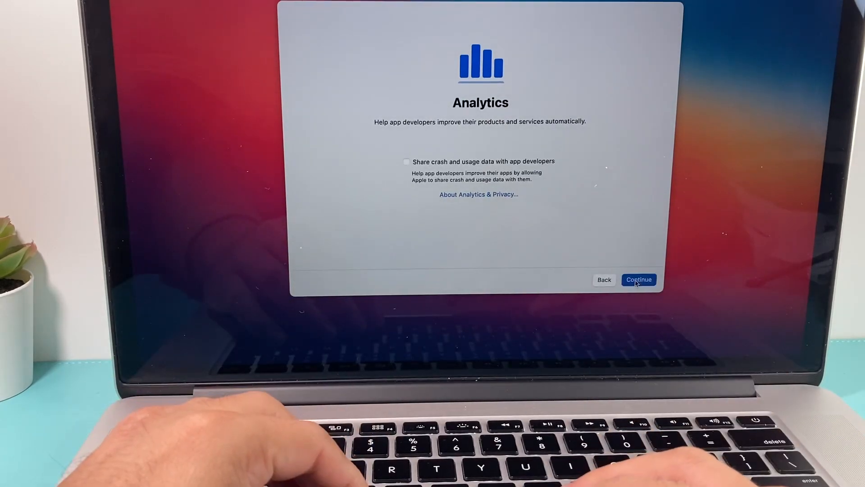
pyautogui.click(638, 279)
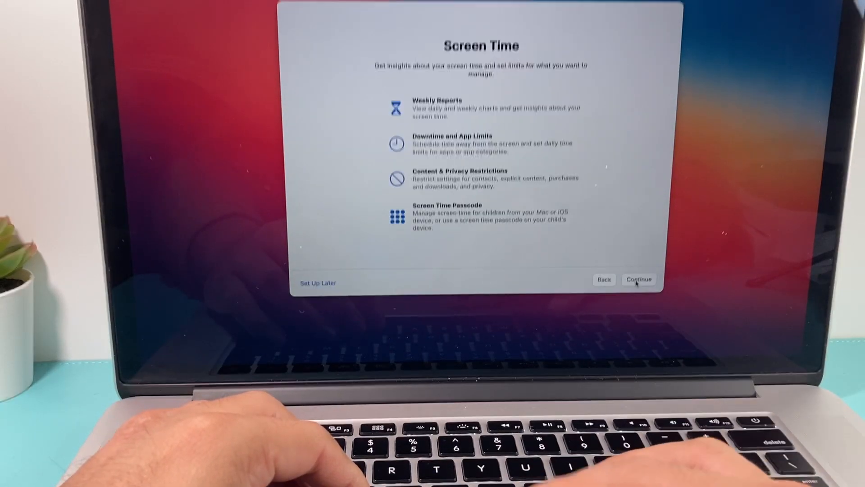
pyautogui.click(639, 279)
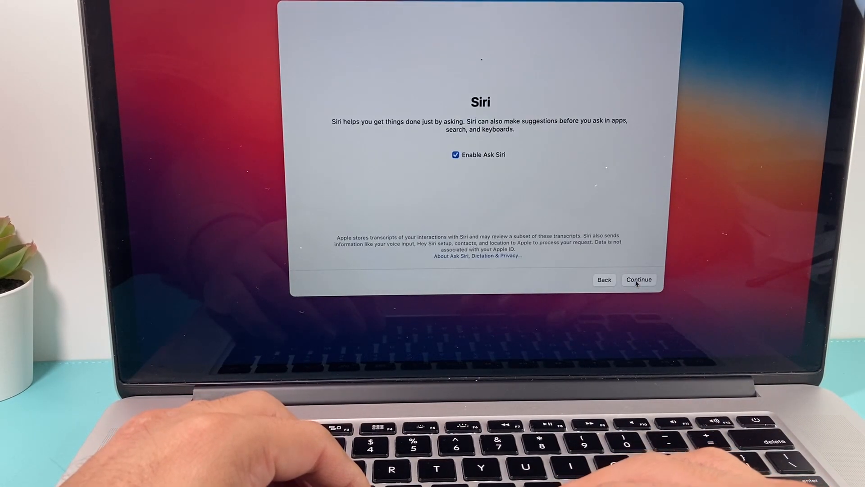
# Step: Disable Ask Siri and choose the Light appearance to finish setup
pyautogui.click(455, 155)
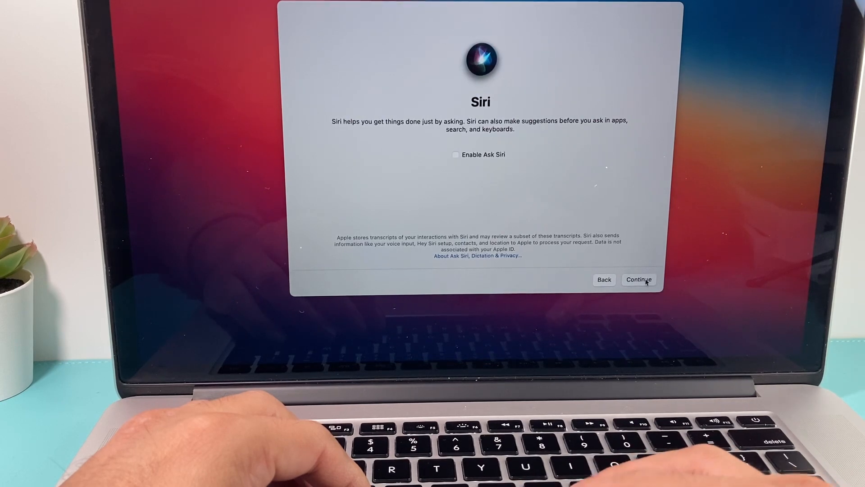
pyautogui.click(638, 279)
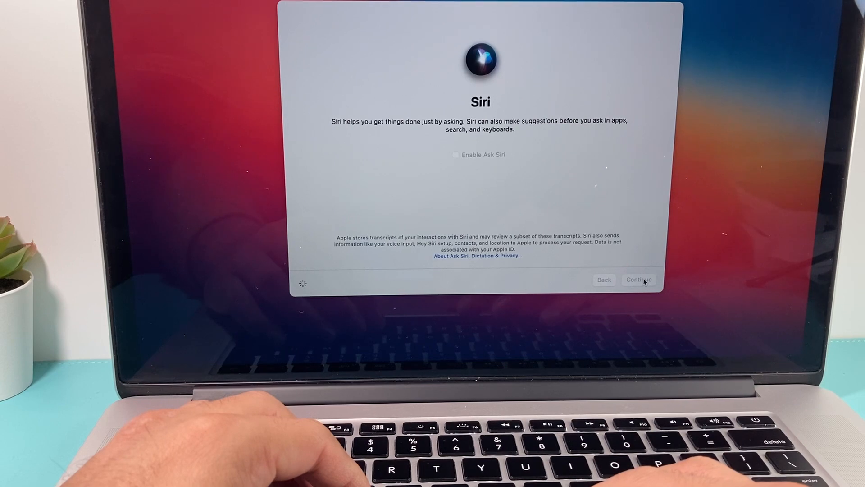
pyautogui.click(638, 280)
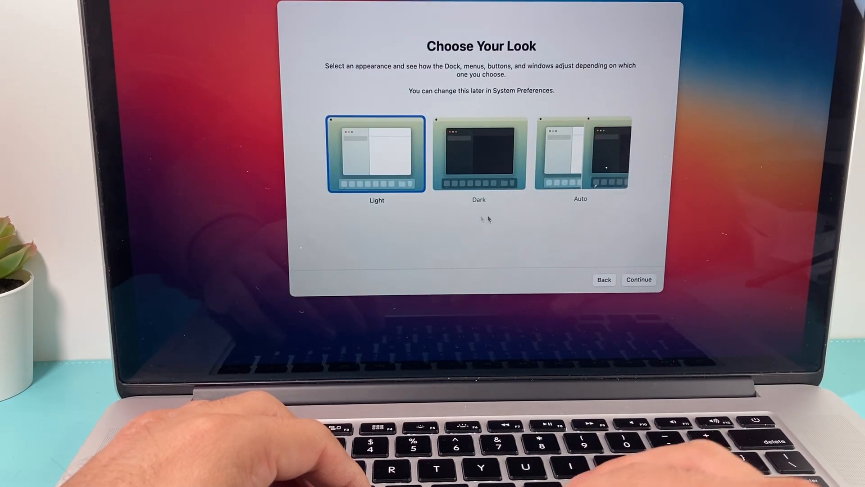
pyautogui.click(638, 279)
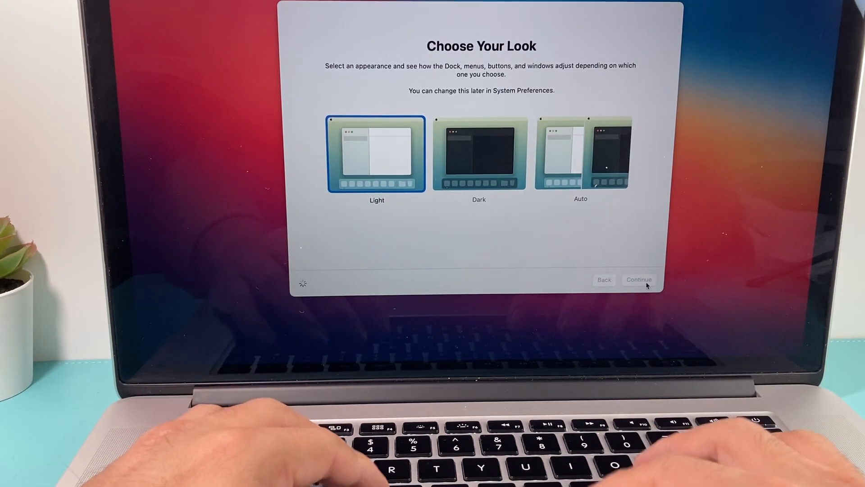
pyautogui.click(639, 279)
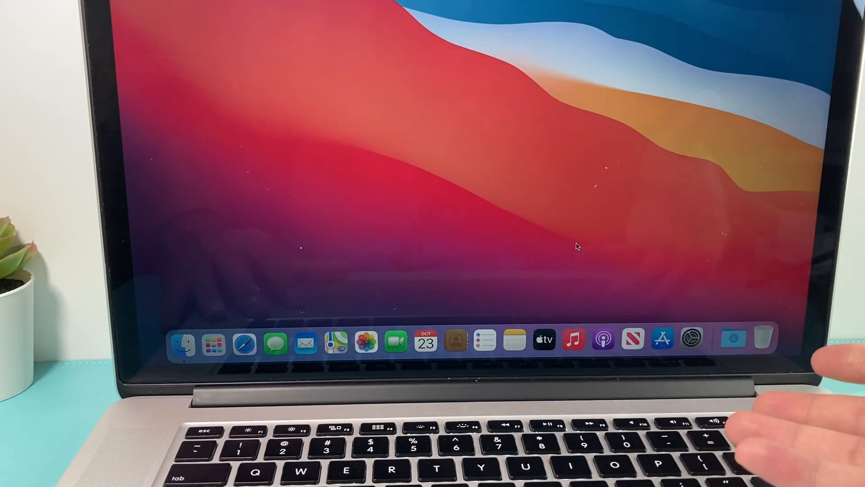
pyautogui.moveTo(395, 341)
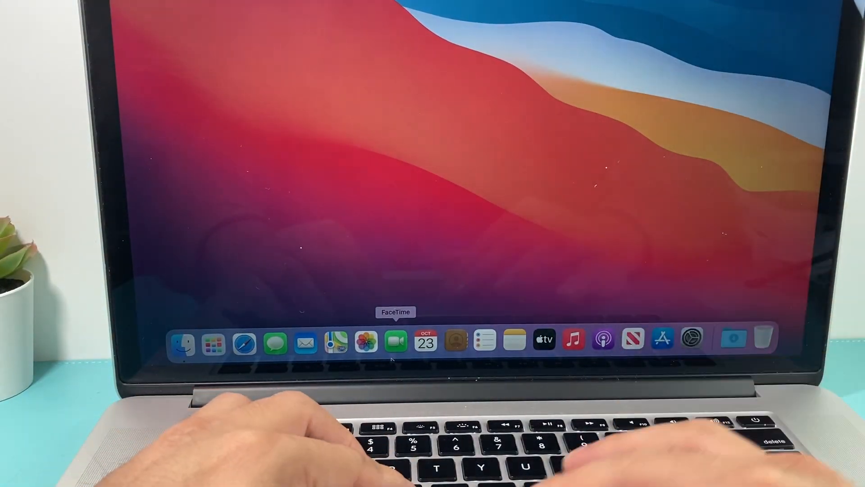
pyautogui.moveTo(244, 344)
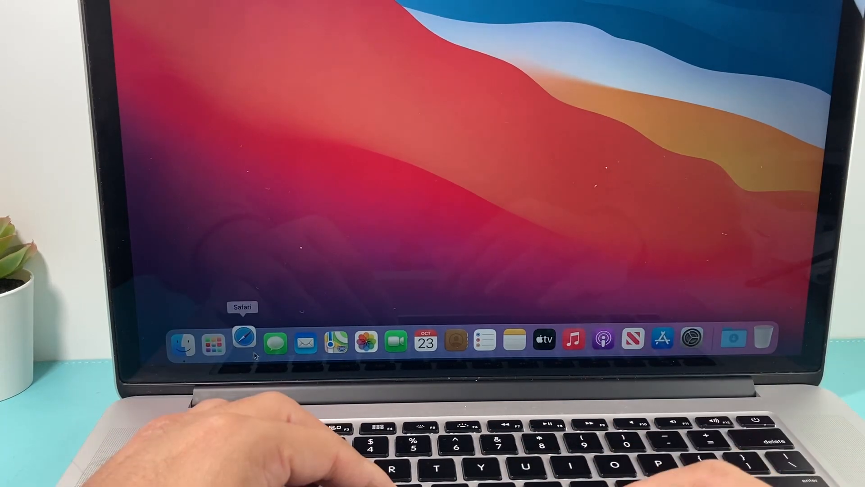
# Step: Launch Safari from the Dock and scroll down the Apple iPad page
pyautogui.click(244, 340)
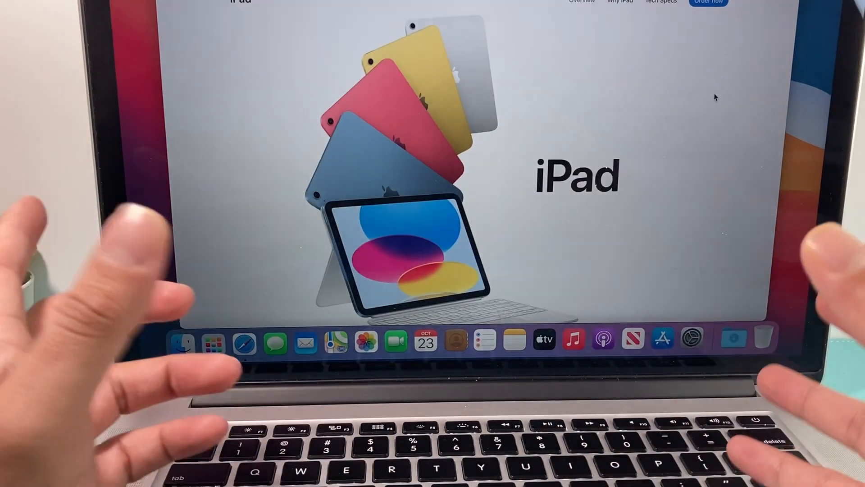
pyautogui.scroll(-3)
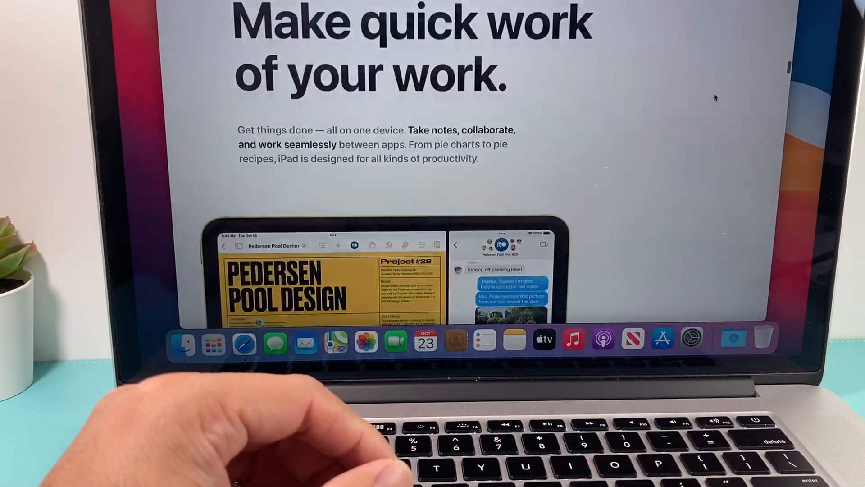